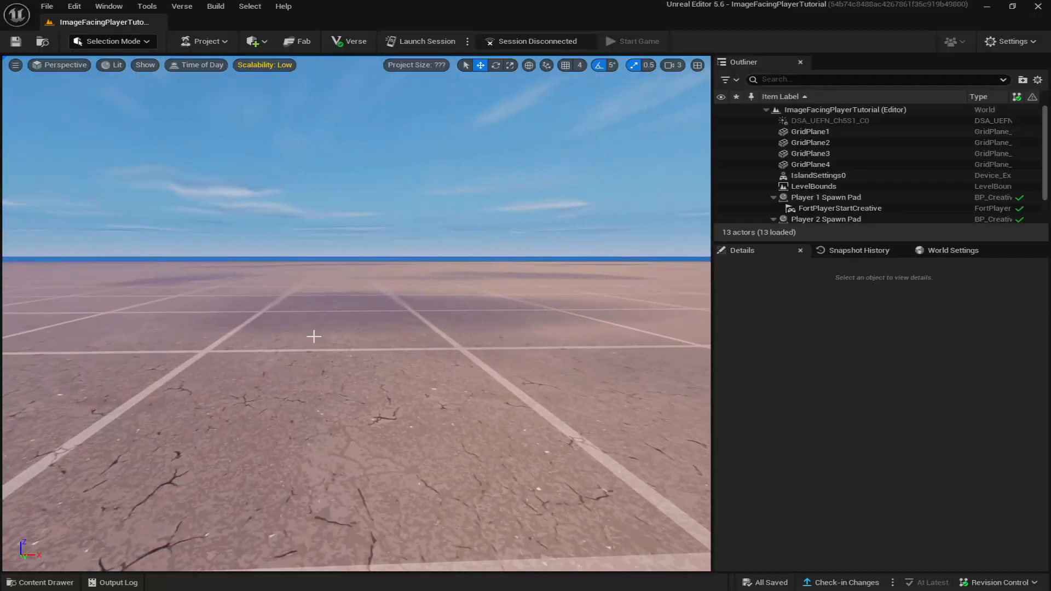
Reimport the BUYDROPPER texture, then resize its source to power-of-two dimensions.
{"action": "left_click", "coordinate": [40, 582]}
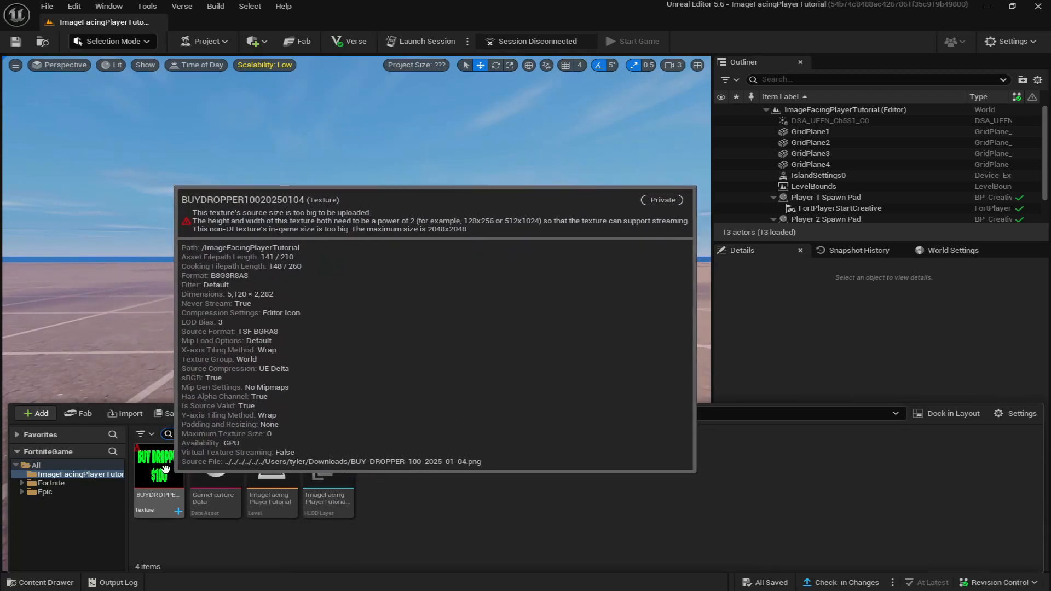
{"action": "mouse_move", "coordinate": [141, 448]}
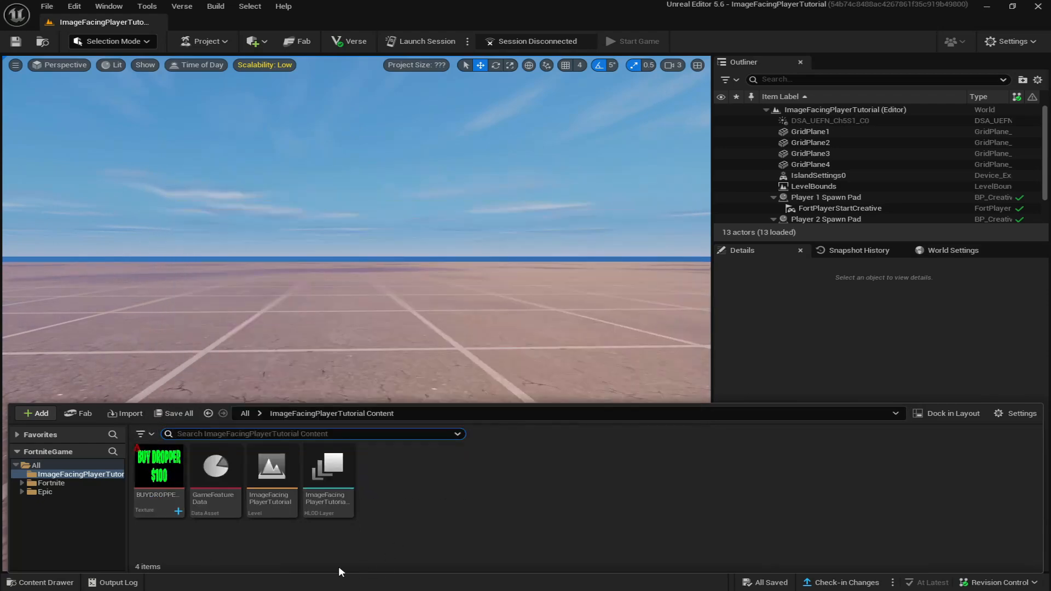
{"action": "right_click", "coordinate": [158, 468]}
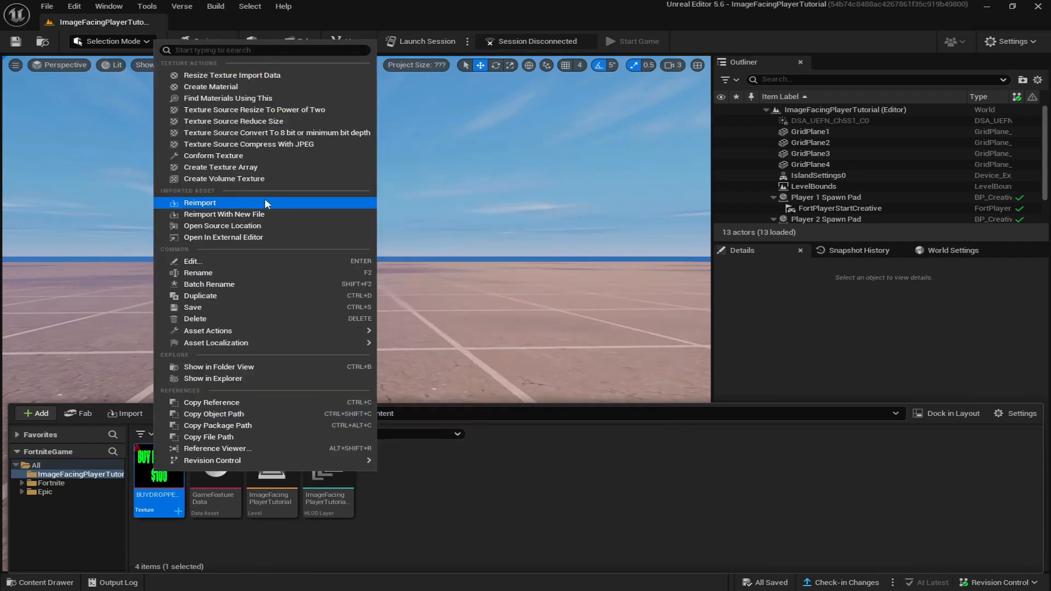
{"action": "left_click", "coordinate": [199, 202]}
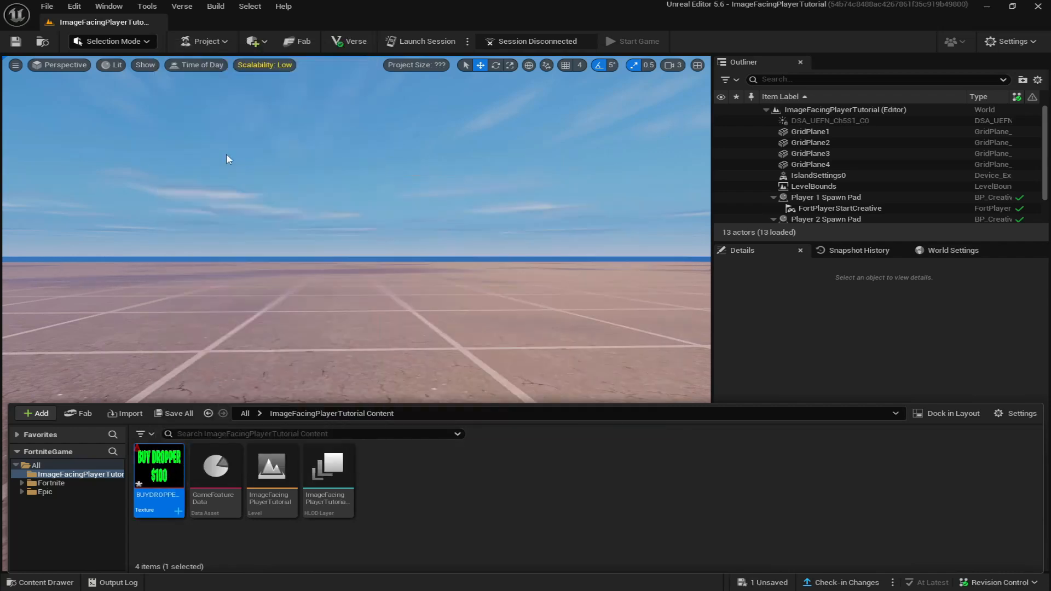
{"action": "right_click", "coordinate": [158, 470]}
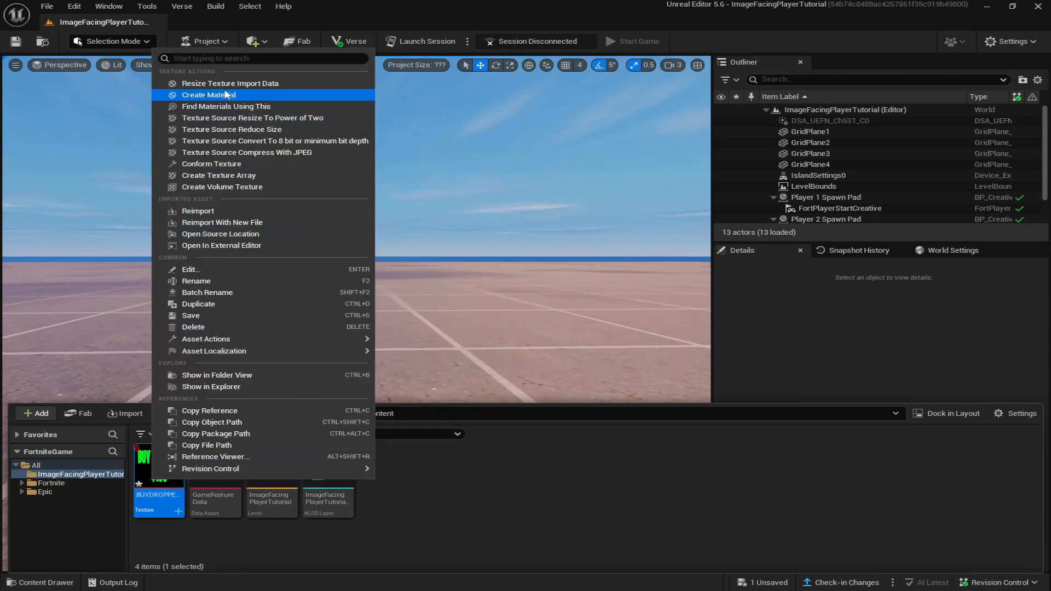
{"action": "mouse_move", "coordinate": [253, 117]}
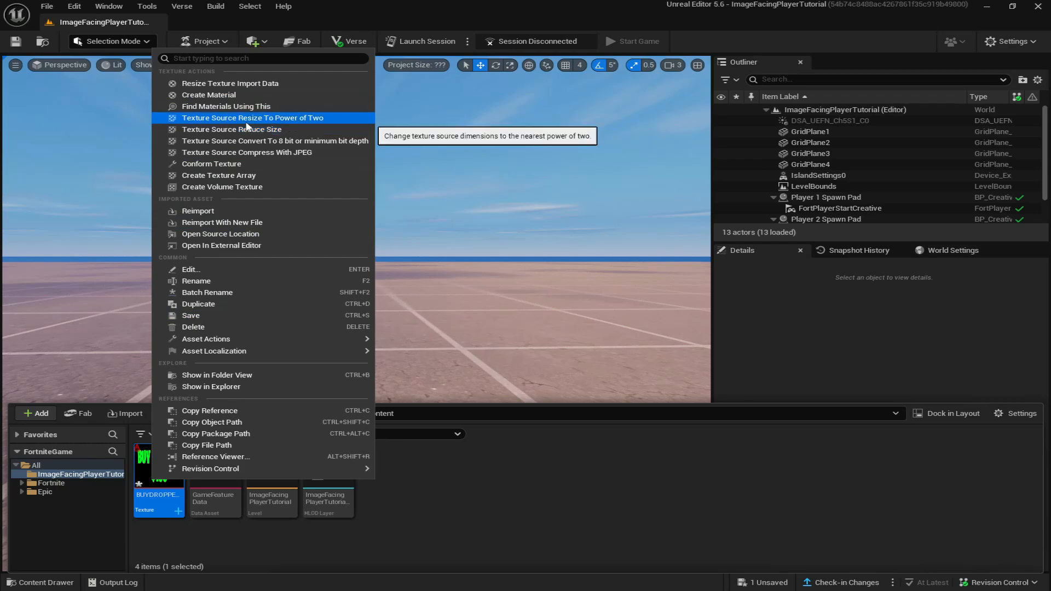
{"action": "left_click", "coordinate": [233, 129]}
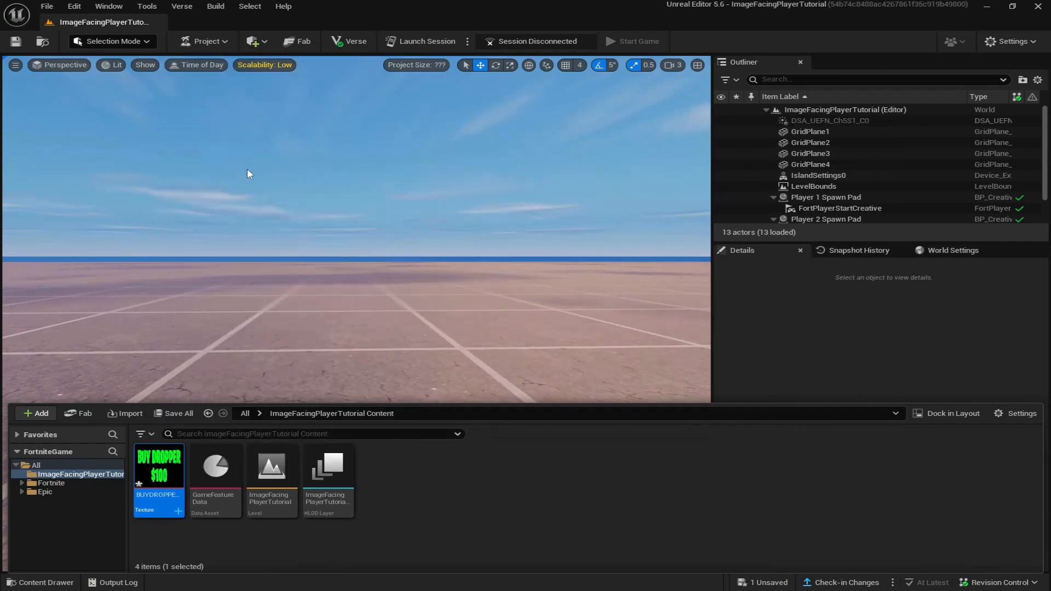
{"action": "mouse_move", "coordinate": [157, 466]}
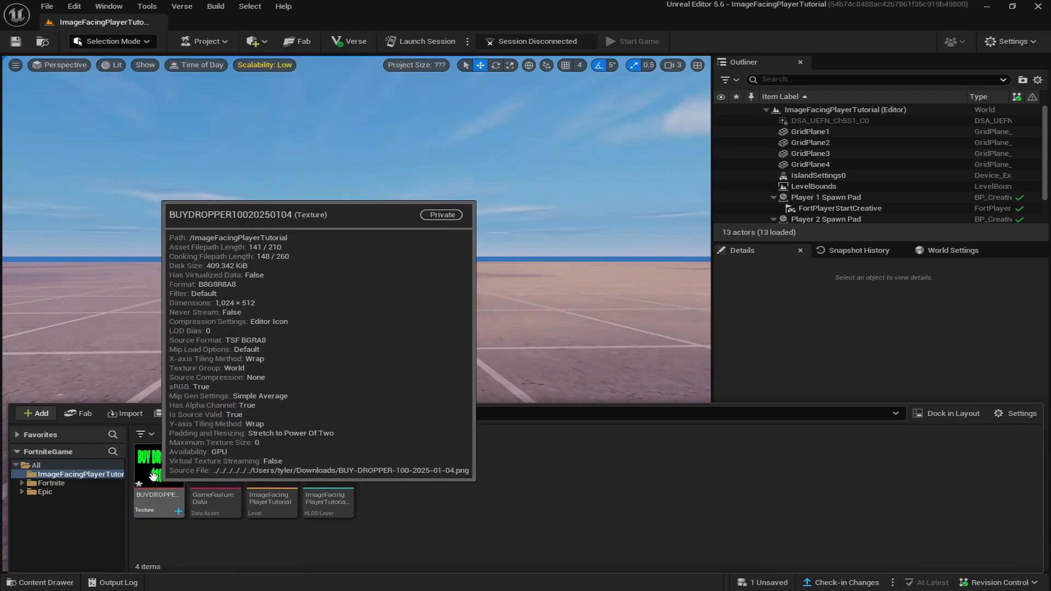
Create a material from the BUYDROPPER texture and name it DropperGraphic.
{"action": "right_click", "coordinate": [158, 473]}
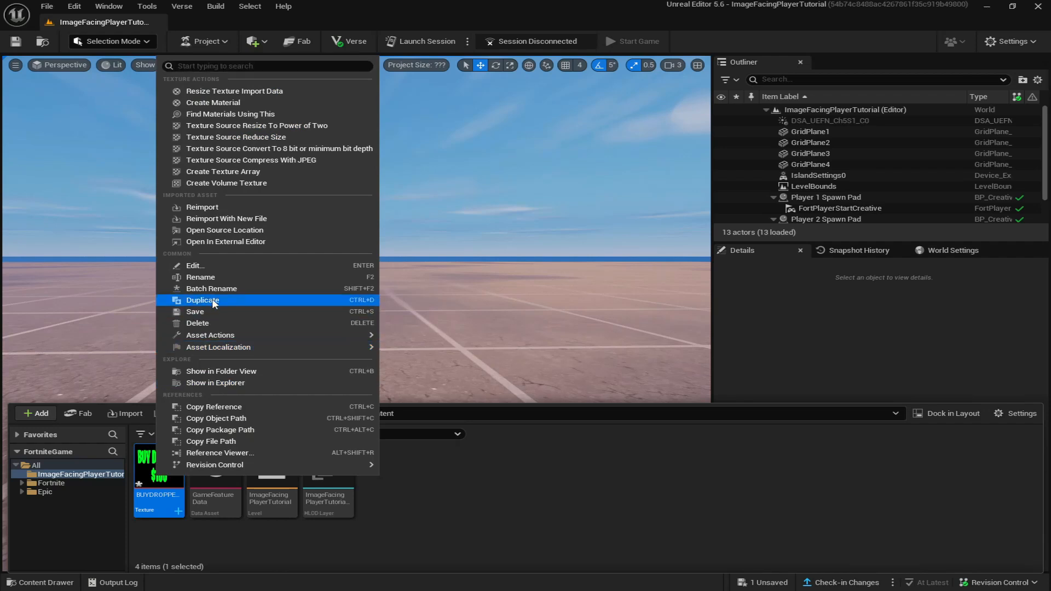
{"action": "left_click", "coordinate": [202, 300]}
{"action": "type", "text": "Drop"}
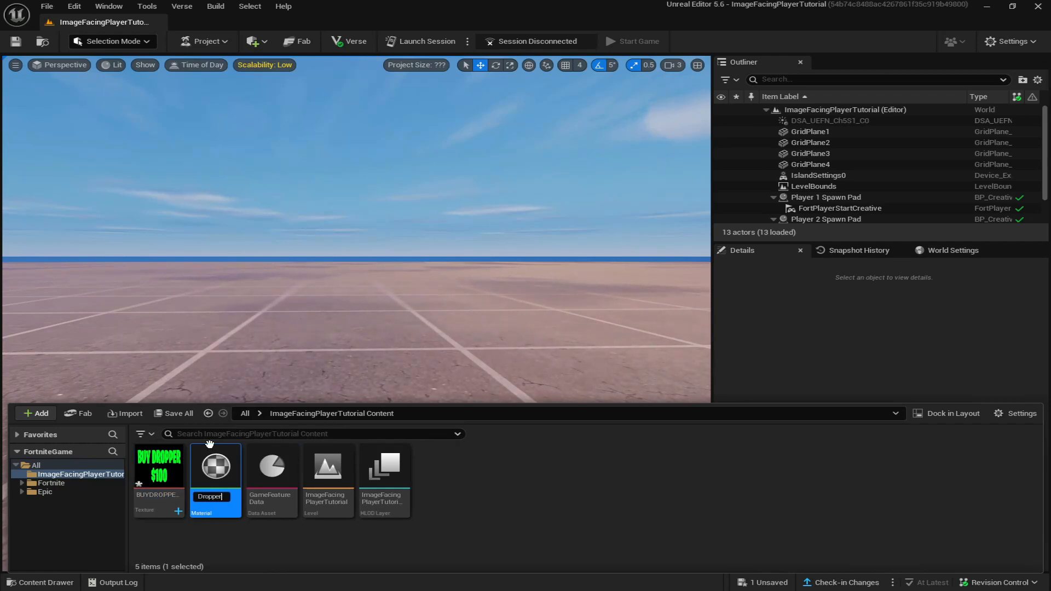
{"action": "type", "text": "perGraphic"}
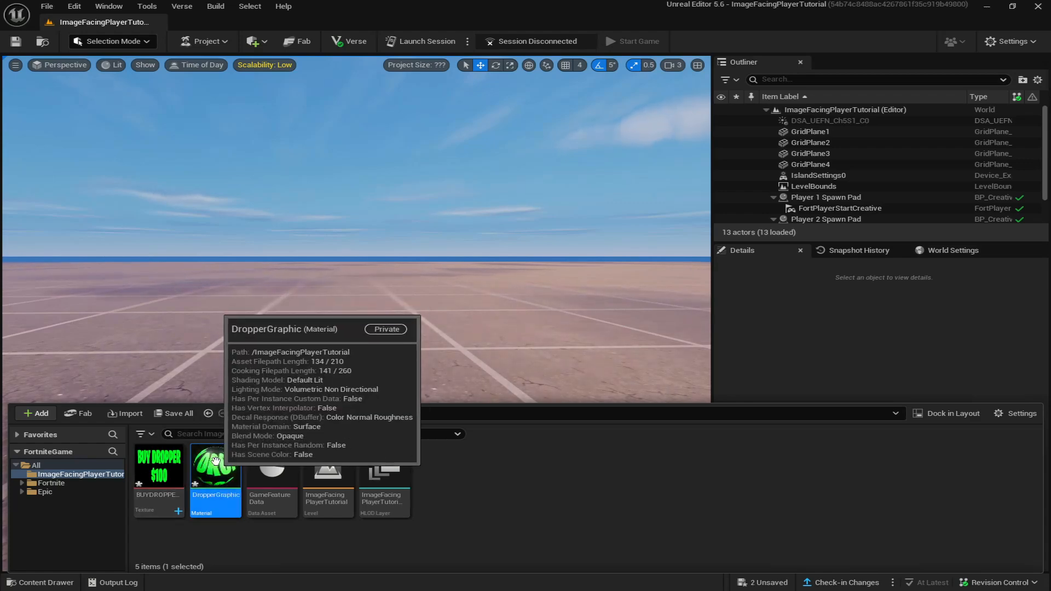
Set DropperGraphic's blend mode to Translucent and enable Used with Niagara Sprites.
{"action": "double_click", "coordinate": [216, 462]}
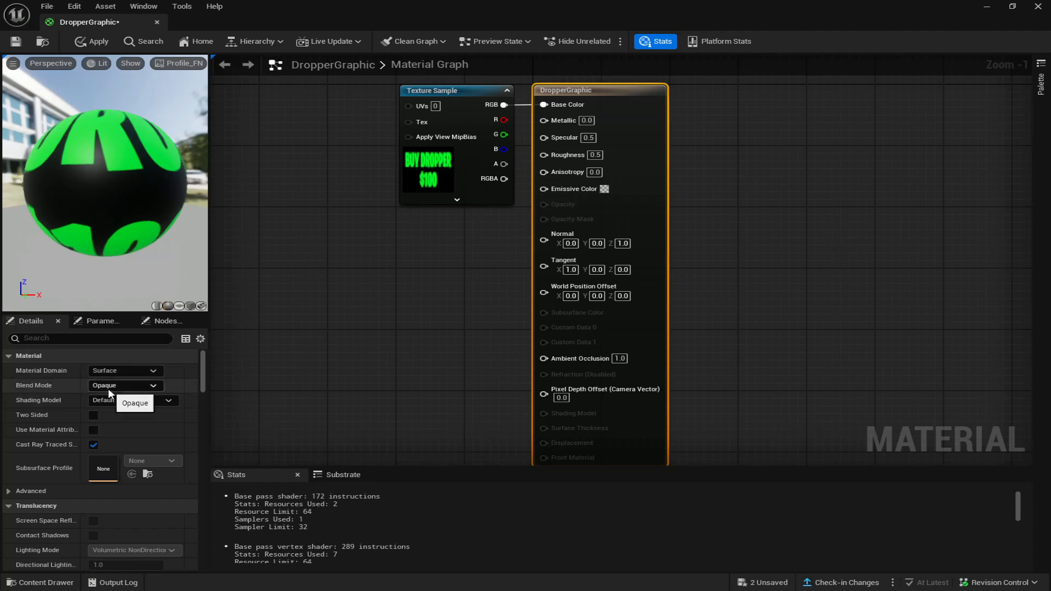
{"action": "left_click", "coordinate": [124, 384]}
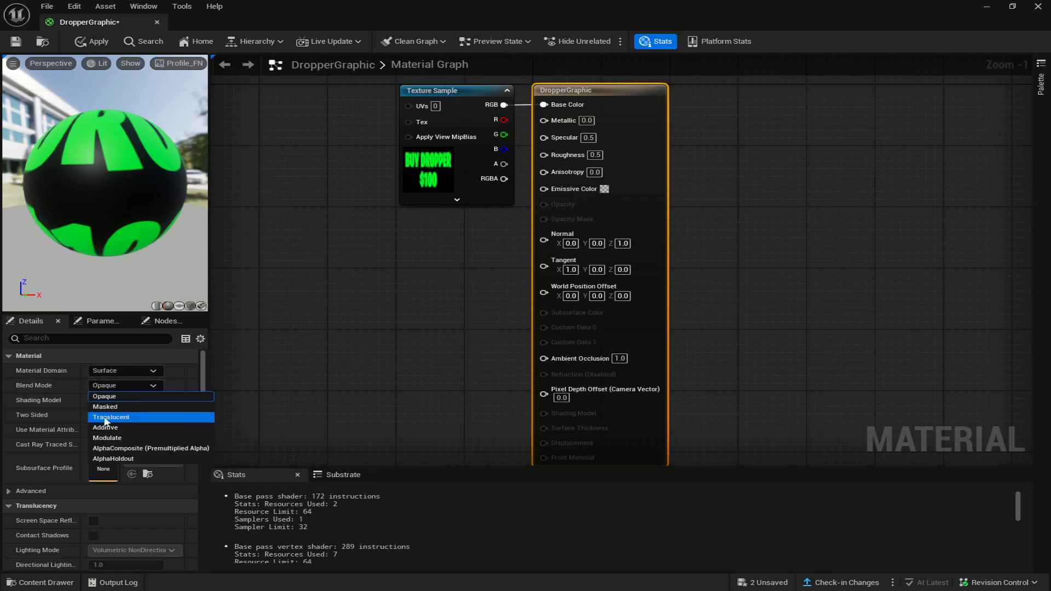
{"action": "left_click", "coordinate": [110, 417]}
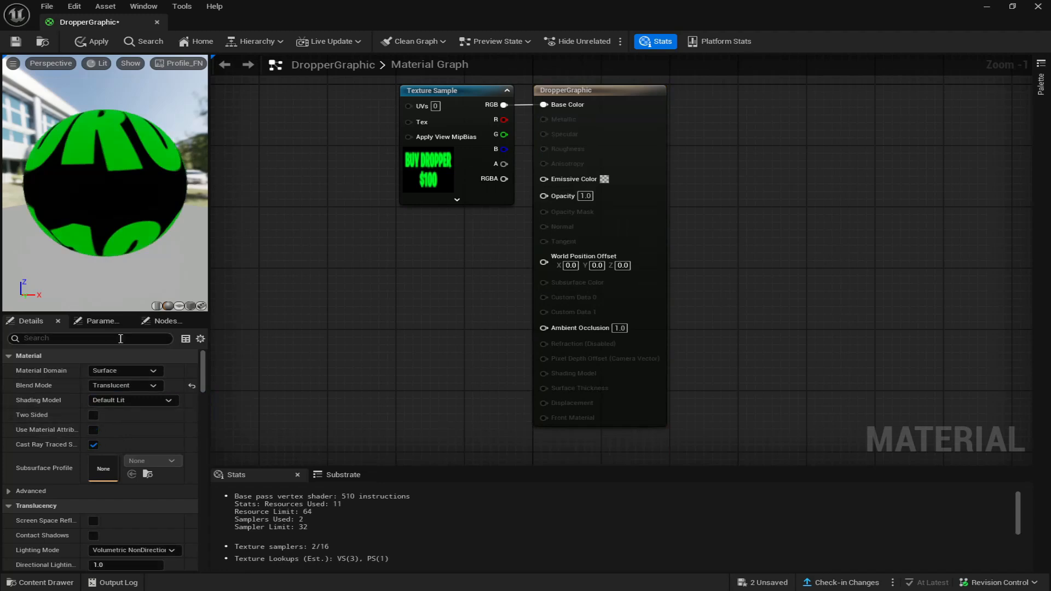
{"action": "mouse_move", "coordinate": [503, 165]}
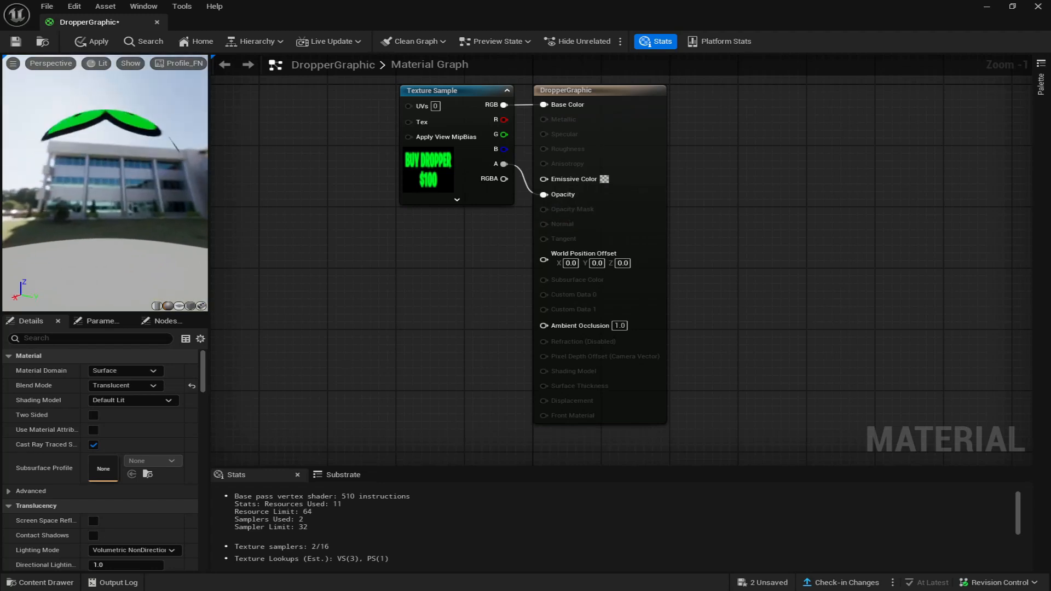
{"action": "left_click", "coordinate": [599, 90]}
{"action": "type", "text": "nia"}
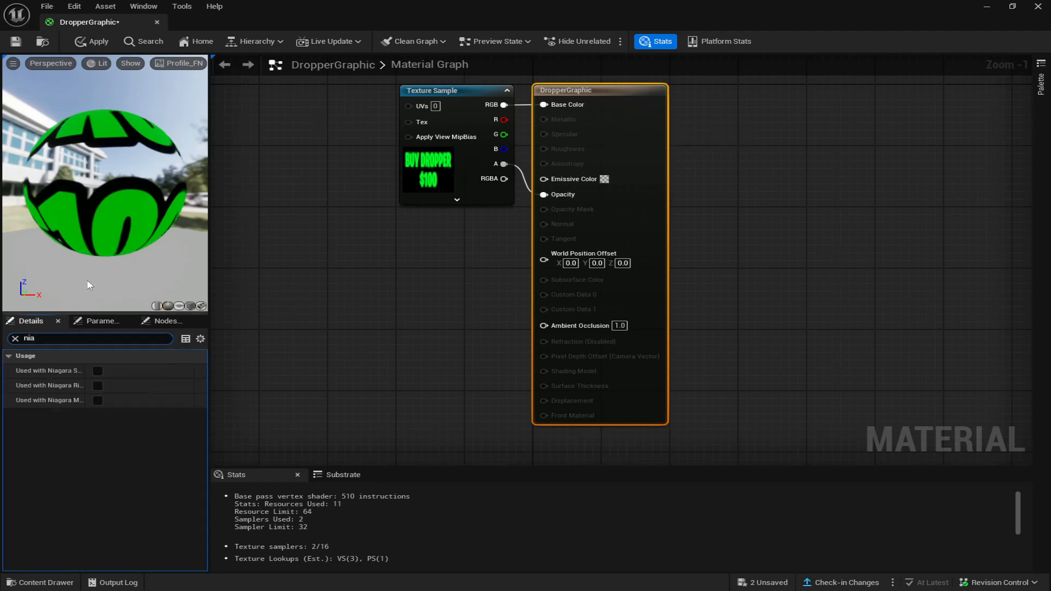
{"action": "left_click", "coordinate": [97, 371]}
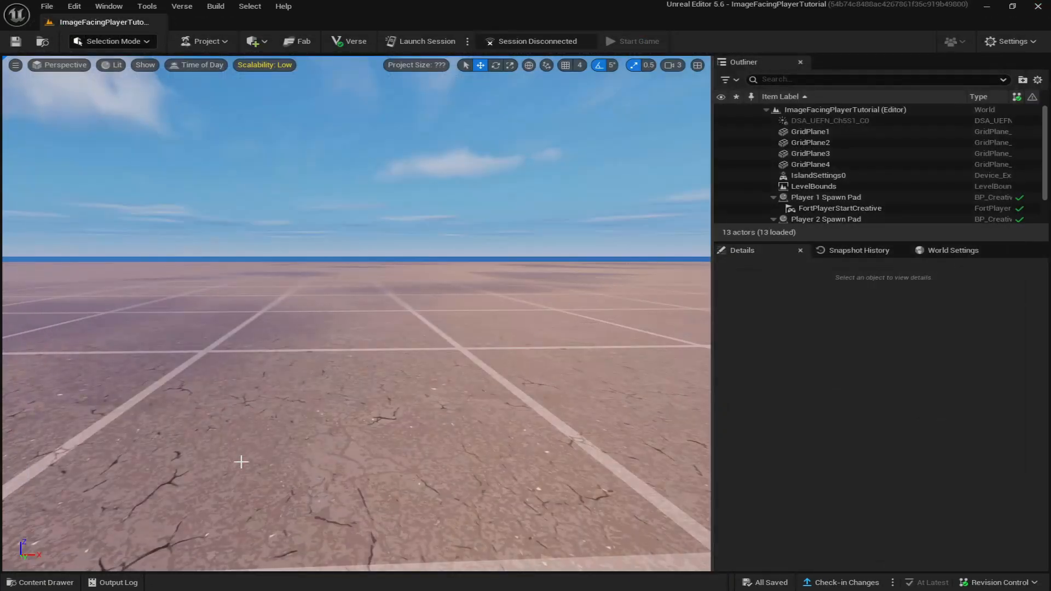
Add a Niagara System from the SingleLoopingParticle emitter and name it DropperFX.
{"action": "left_click", "coordinate": [39, 581]}
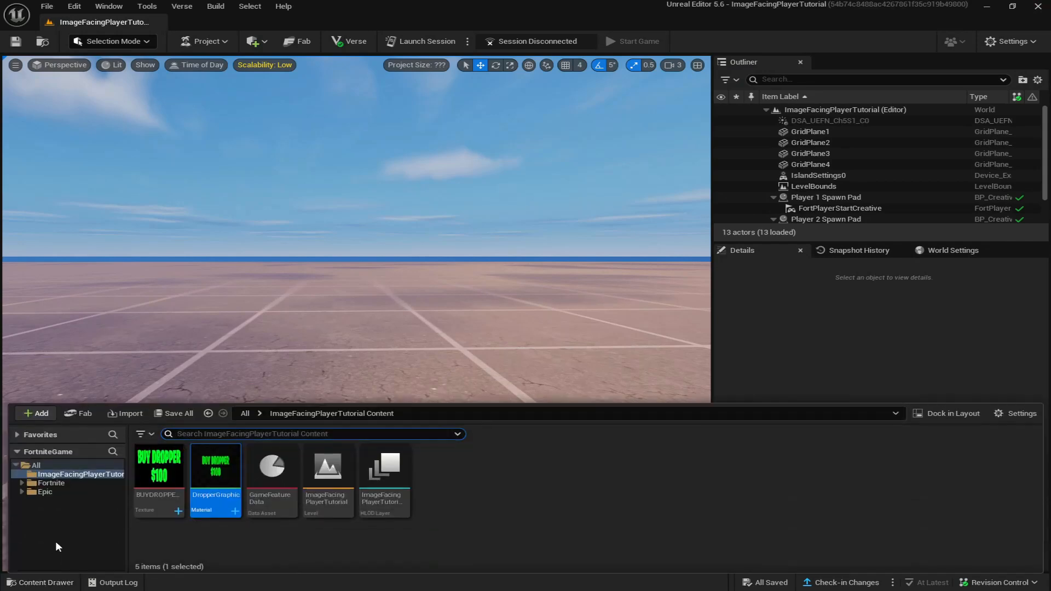
{"action": "left_click", "coordinate": [36, 413]}
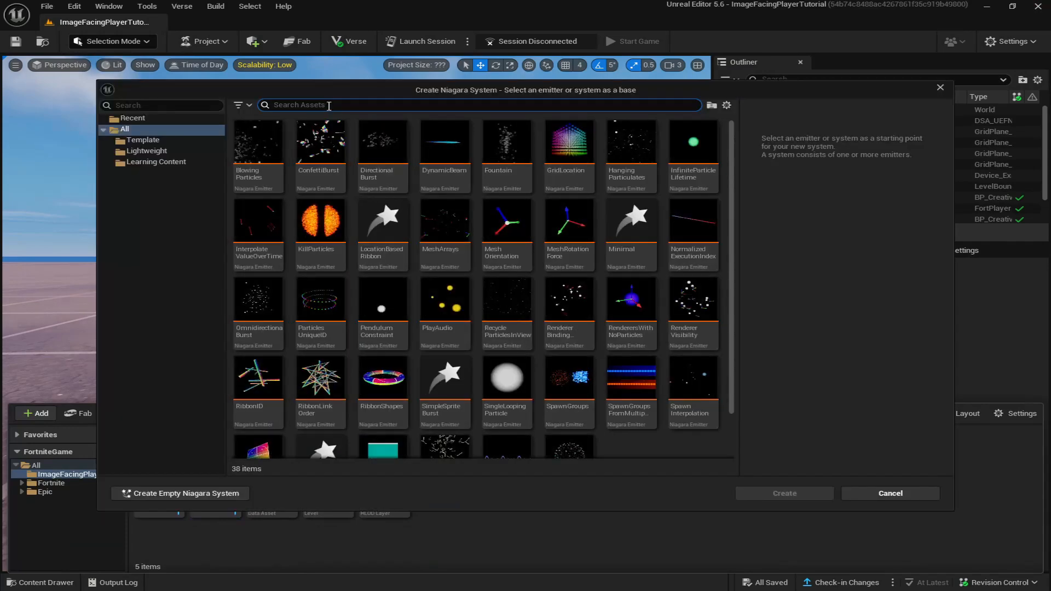
{"action": "type", "text": "single"}
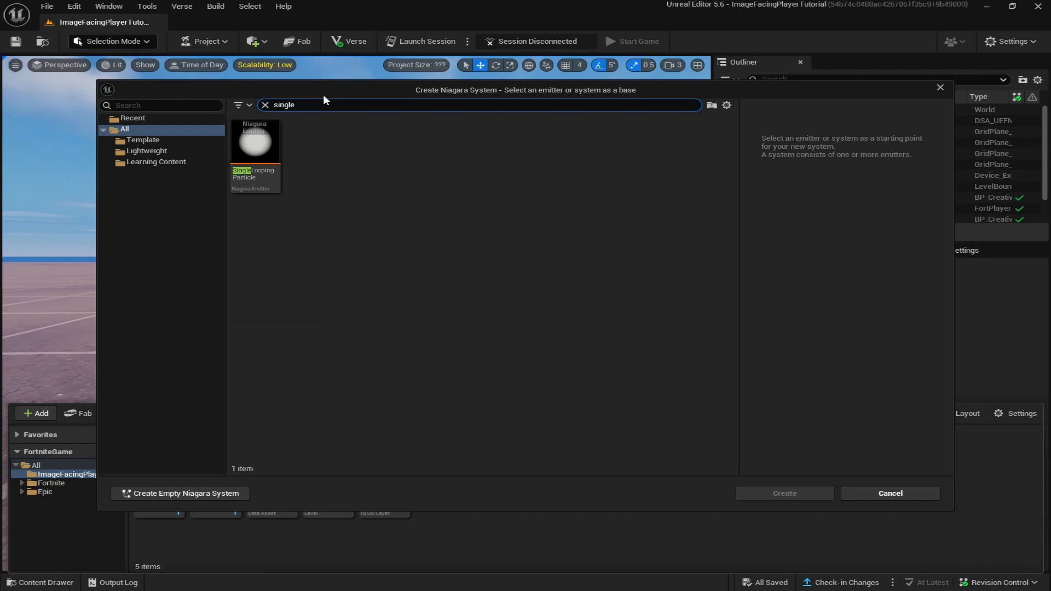
{"action": "mouse_move", "coordinate": [256, 141]}
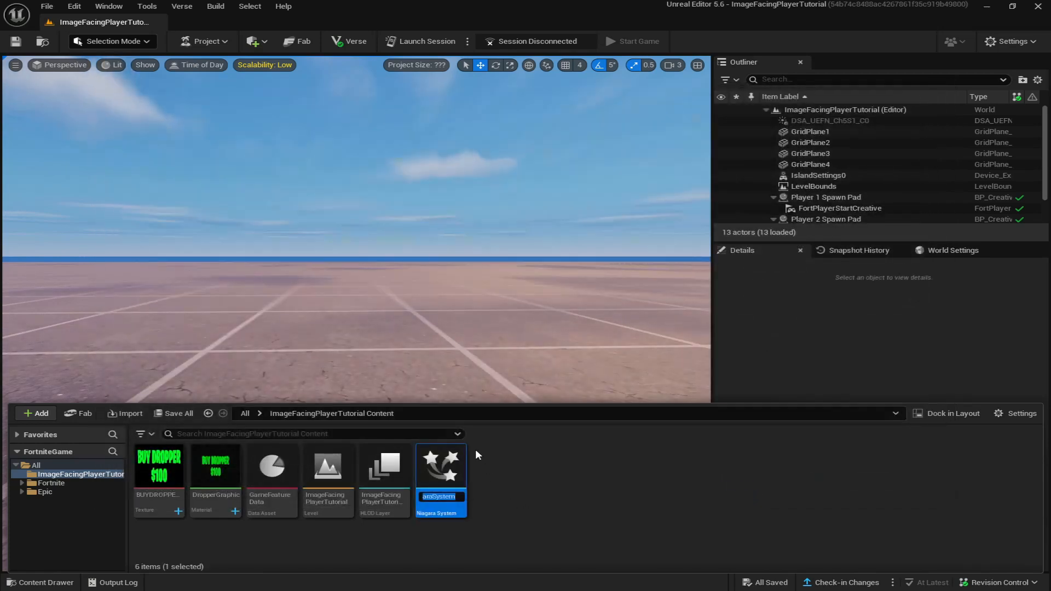
{"action": "type", "text": "DropperFX"}
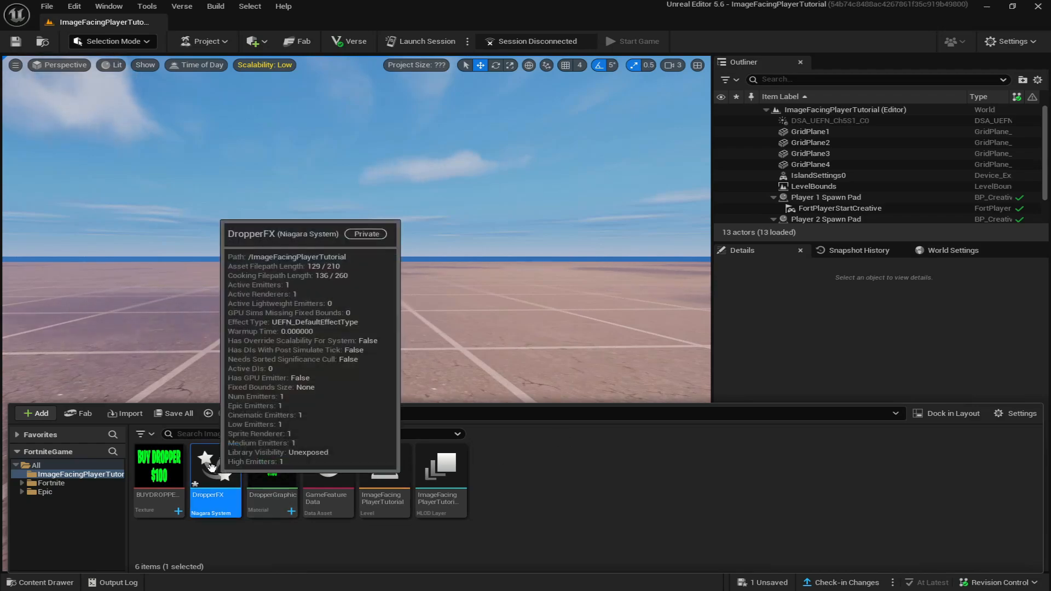
Open DropperFX in the Niagara editor, save it and return to the level.
{"action": "double_click", "coordinate": [214, 461]}
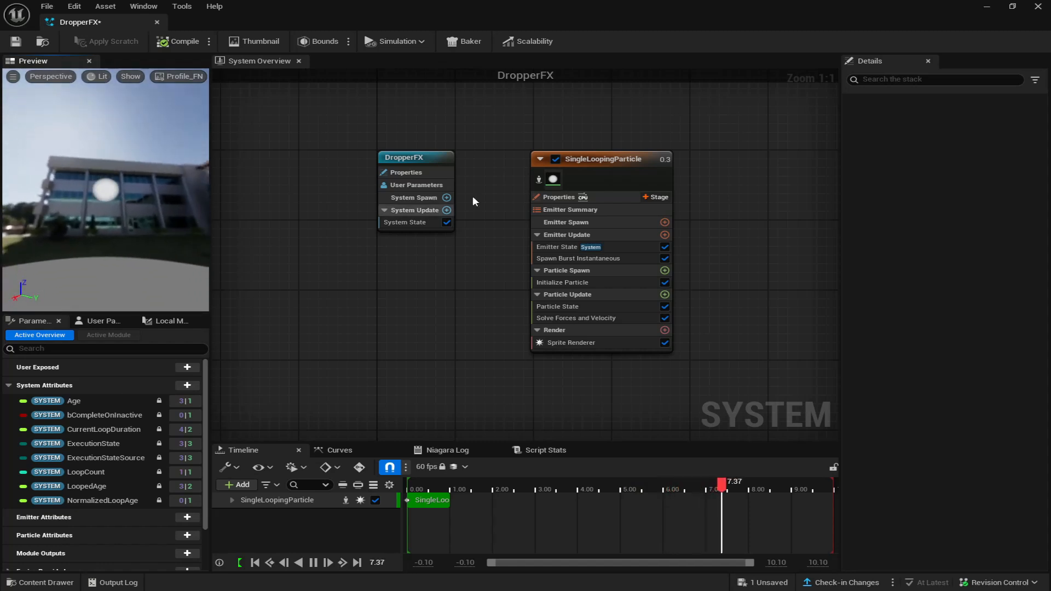
{"action": "left_click", "coordinate": [600, 159]}
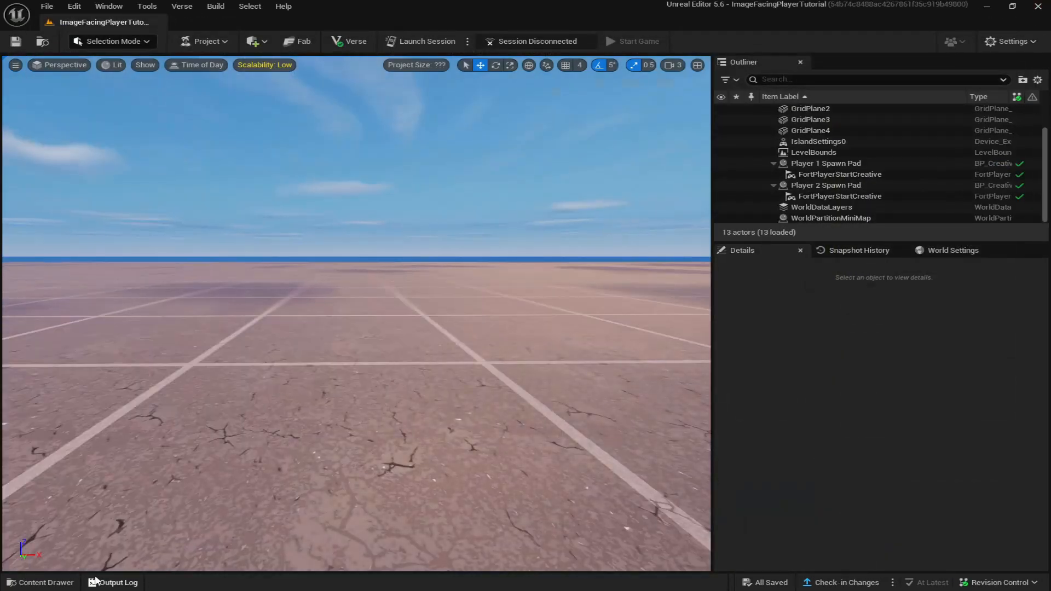
Place a VFX Spawner with Custom Visual Effect Override set to DropperFX.
{"action": "left_click", "coordinate": [44, 581]}
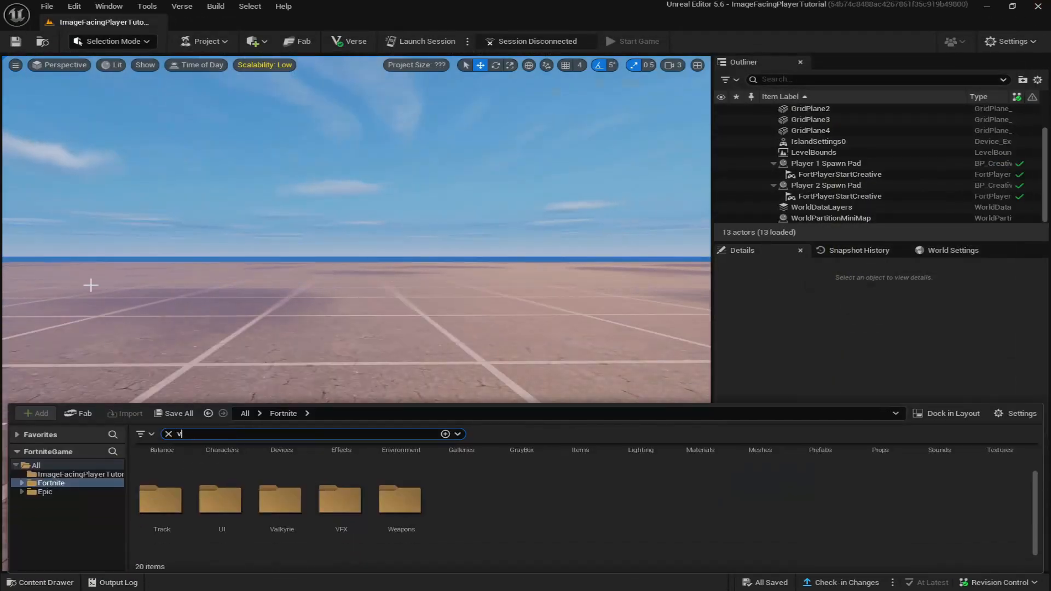
{"action": "type", "text": "fx"}
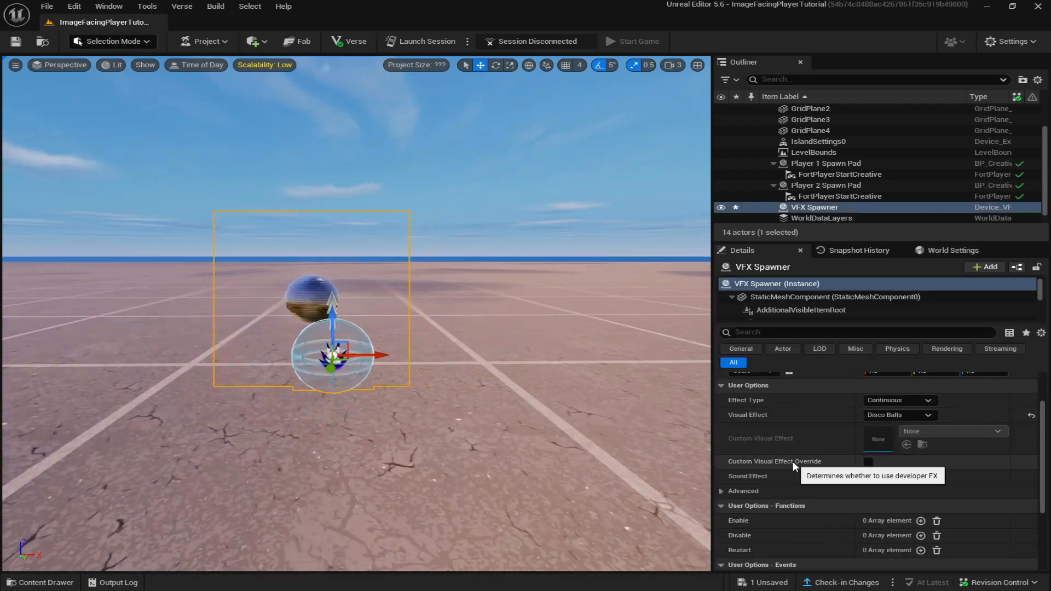
{"action": "left_click", "coordinate": [867, 461]}
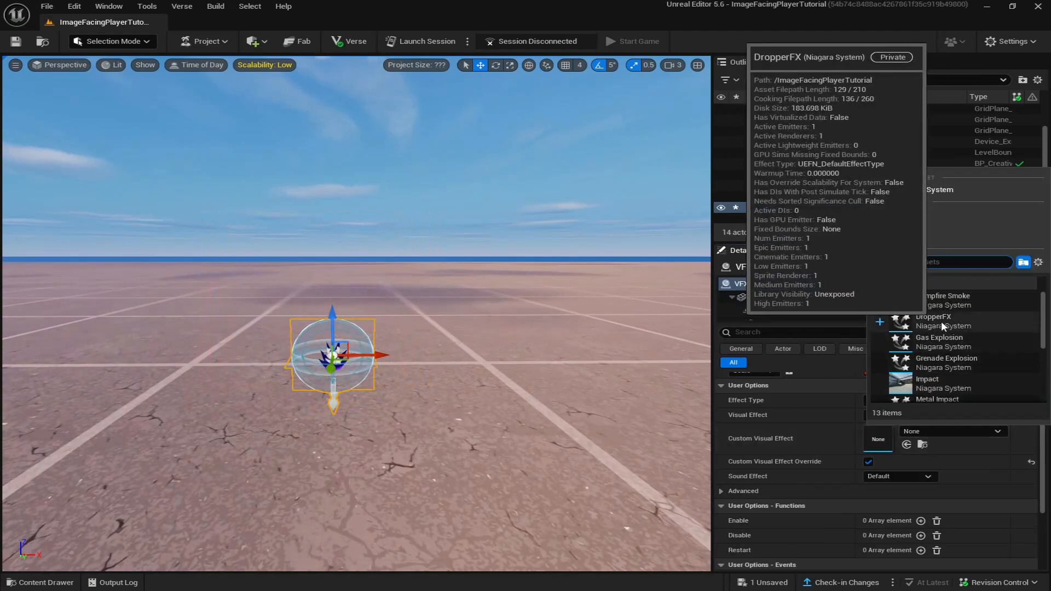
{"action": "left_click", "coordinate": [933, 321]}
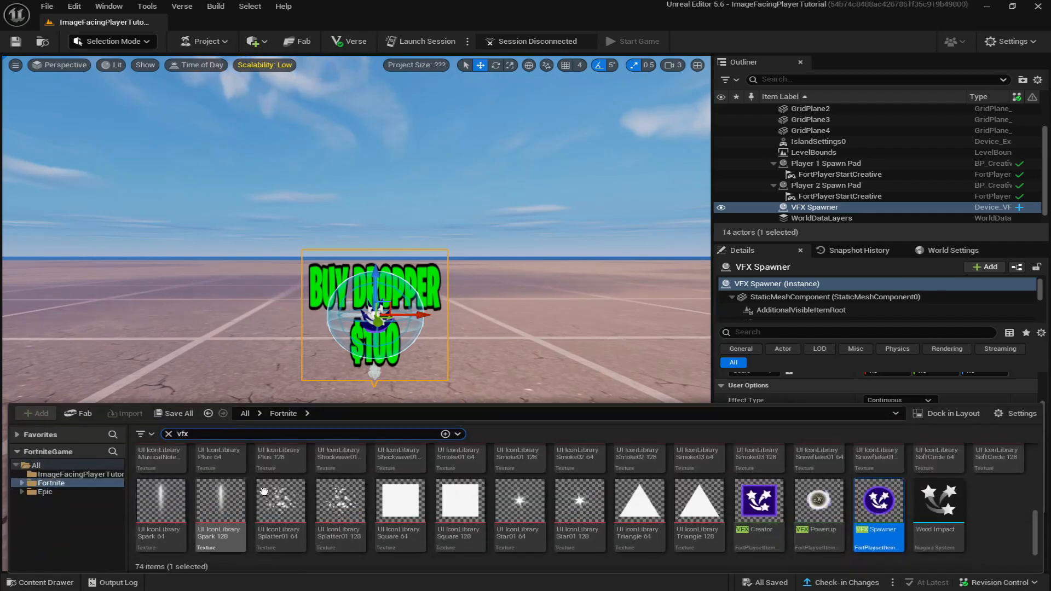
Reopen the DropperFX particle system from the project's content for editing.
{"action": "left_click", "coordinate": [85, 474]}
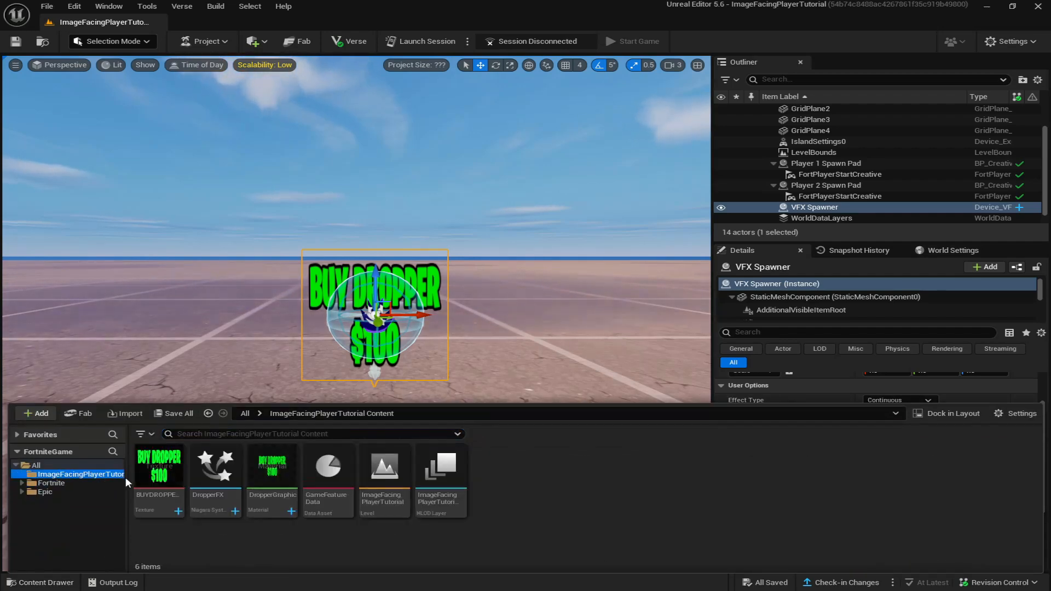
{"action": "left_click", "coordinate": [215, 466]}
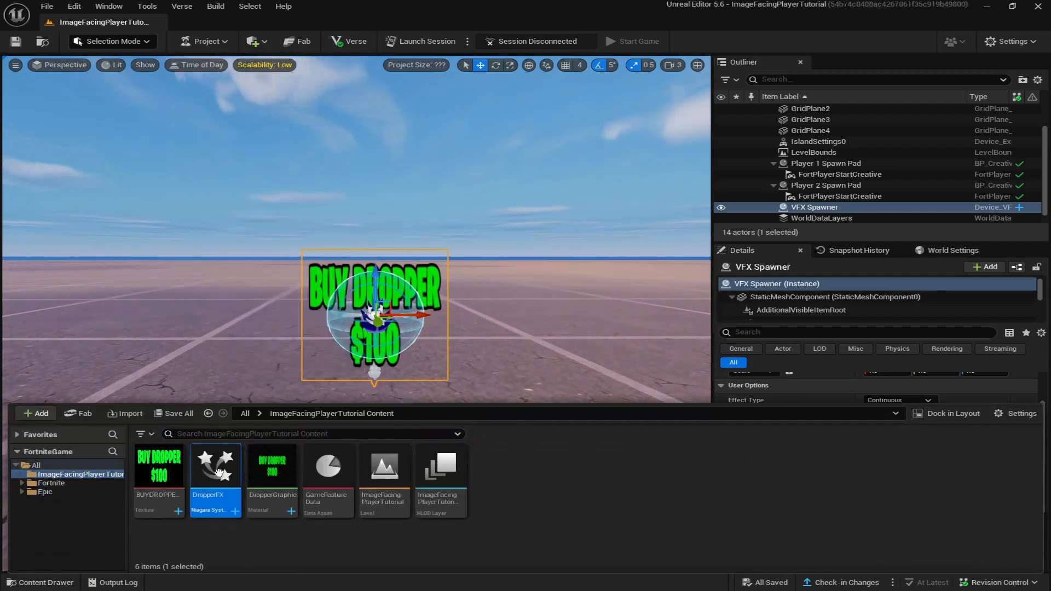
{"action": "double_click", "coordinate": [216, 464]}
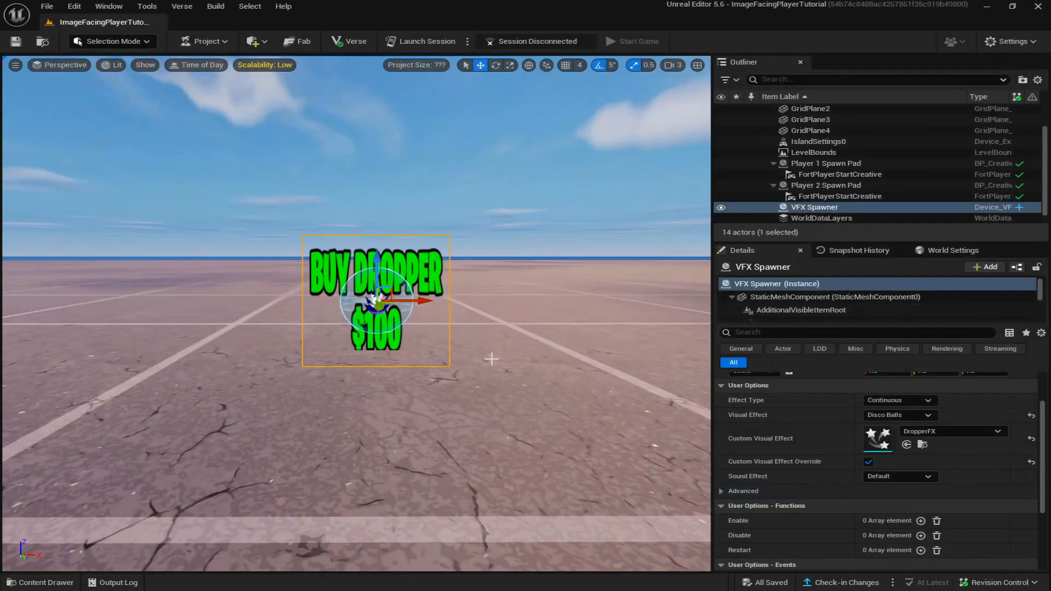
{"action": "left_click", "coordinate": [420, 42]}
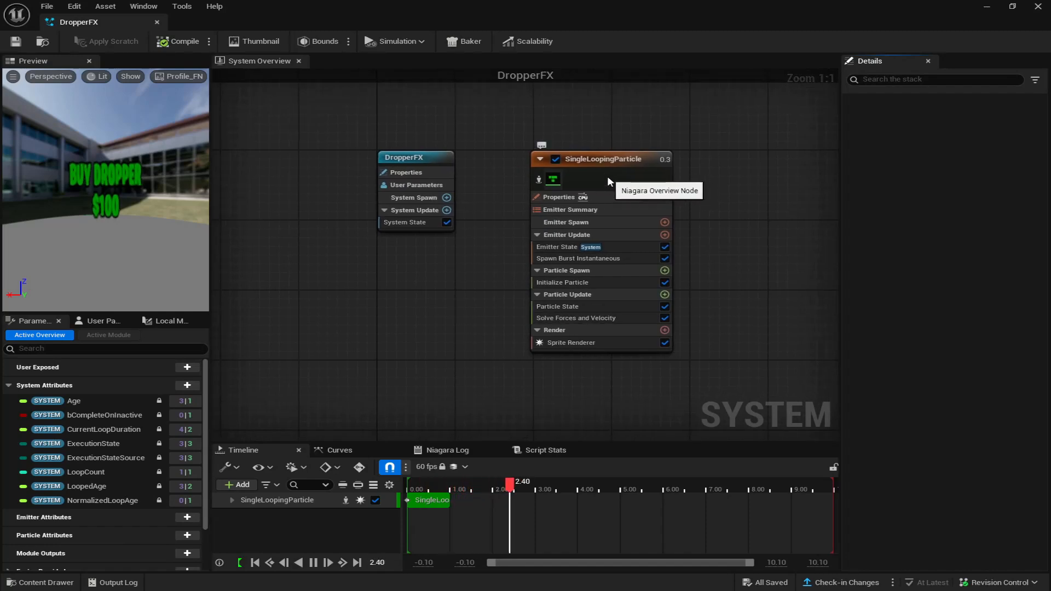
Give the SingleLoopingParticle emitter fixed bounds with a Min of 10000000.
{"action": "left_click", "coordinate": [595, 158]}
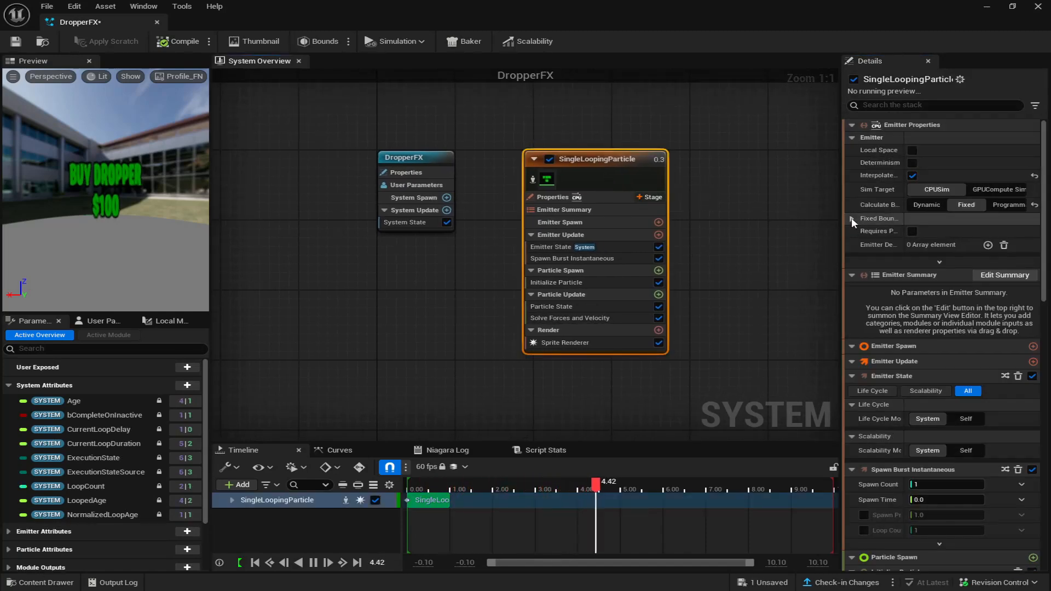
{"action": "left_click", "coordinate": [861, 218]}
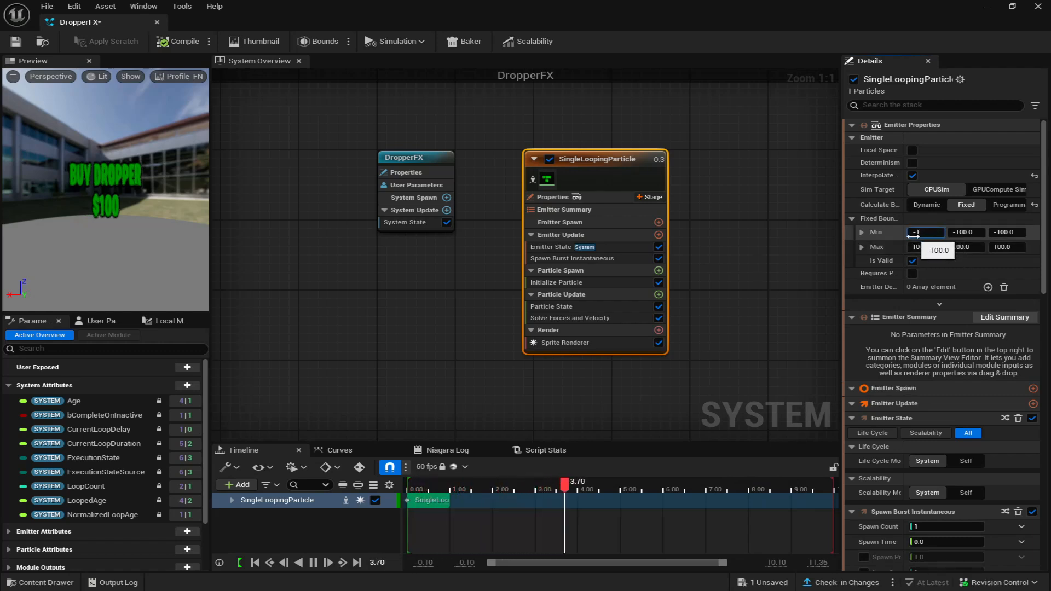
{"action": "type", "text": "10000000"}
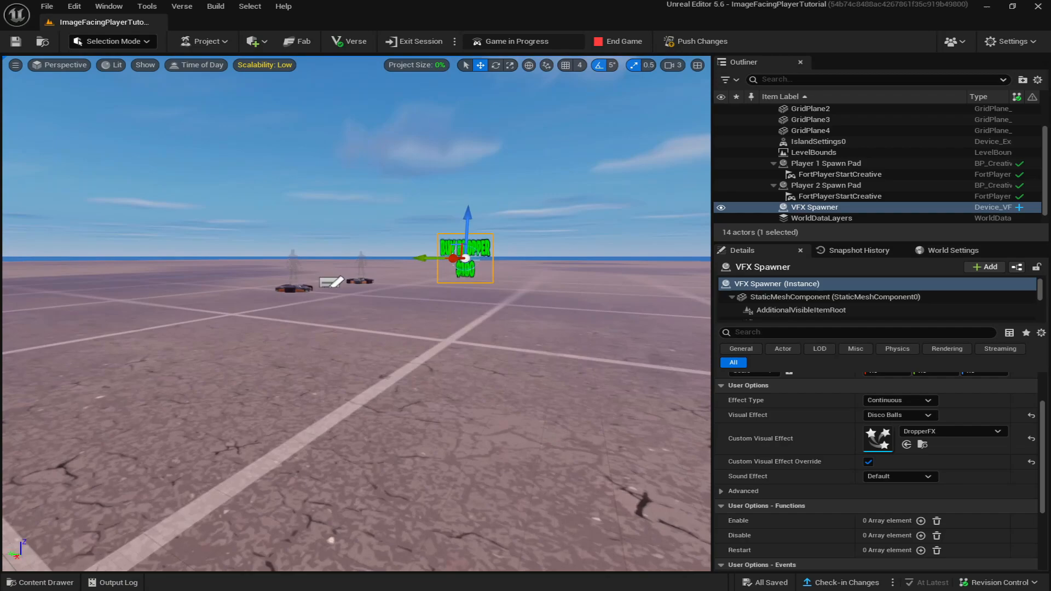
Drag a Timer Device from the Fortnite library into the level and set Can Interact to No.
{"action": "left_click", "coordinate": [40, 582]}
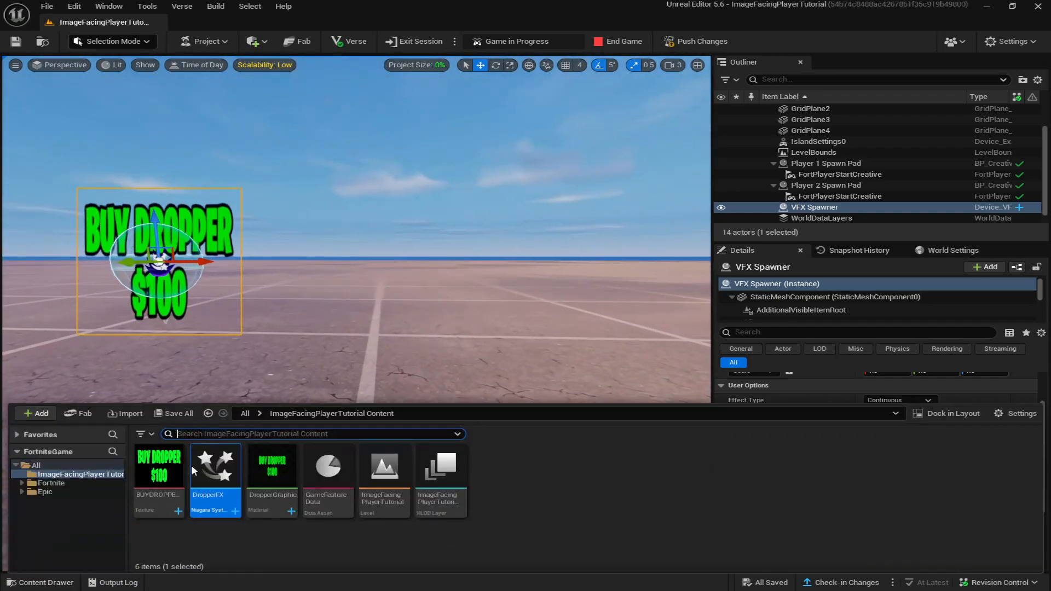
{"action": "left_click", "coordinate": [51, 483]}
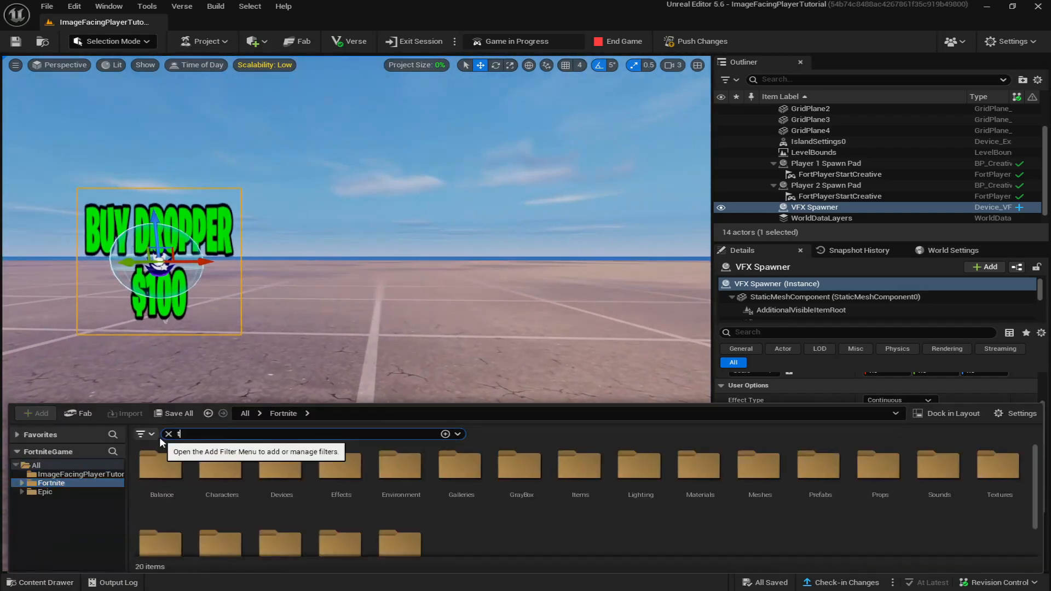
{"action": "type", "text": "timer"}
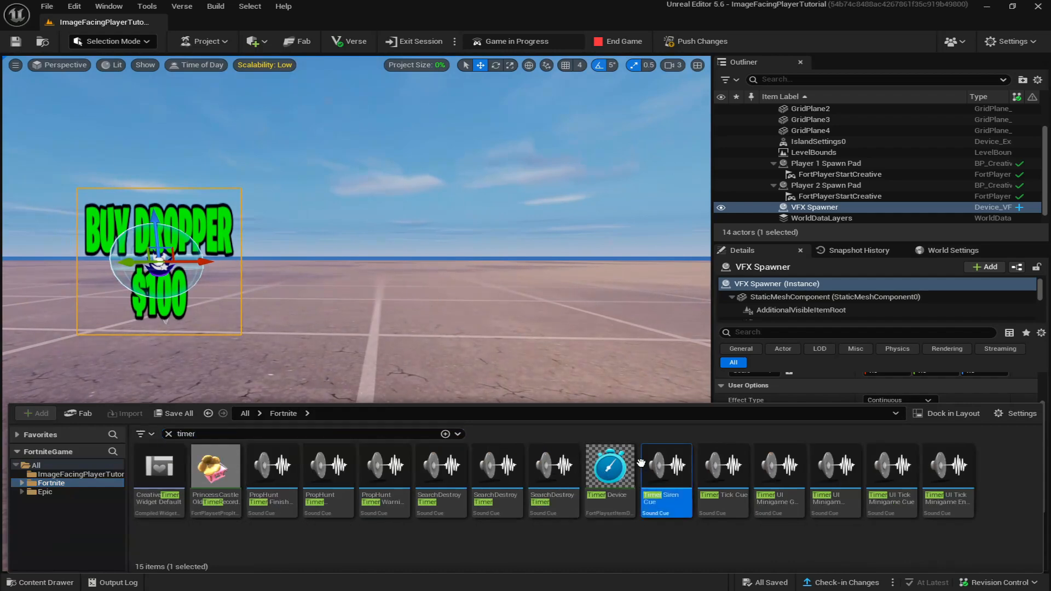
{"action": "mouse_move", "coordinate": [544, 438]}
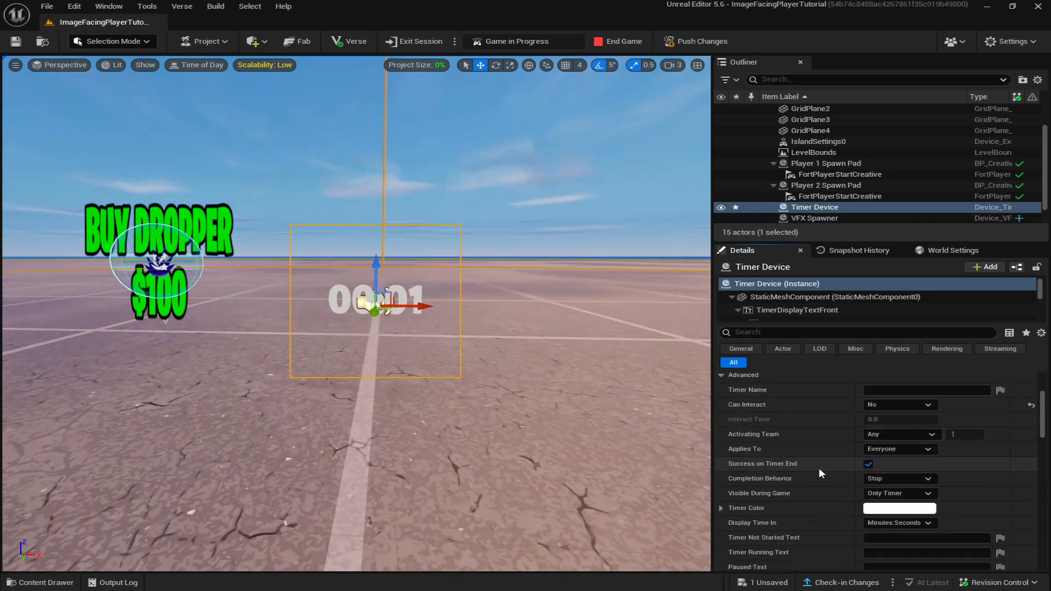
{"action": "scroll", "scroll_direction": "down", "scroll_amount": 3}
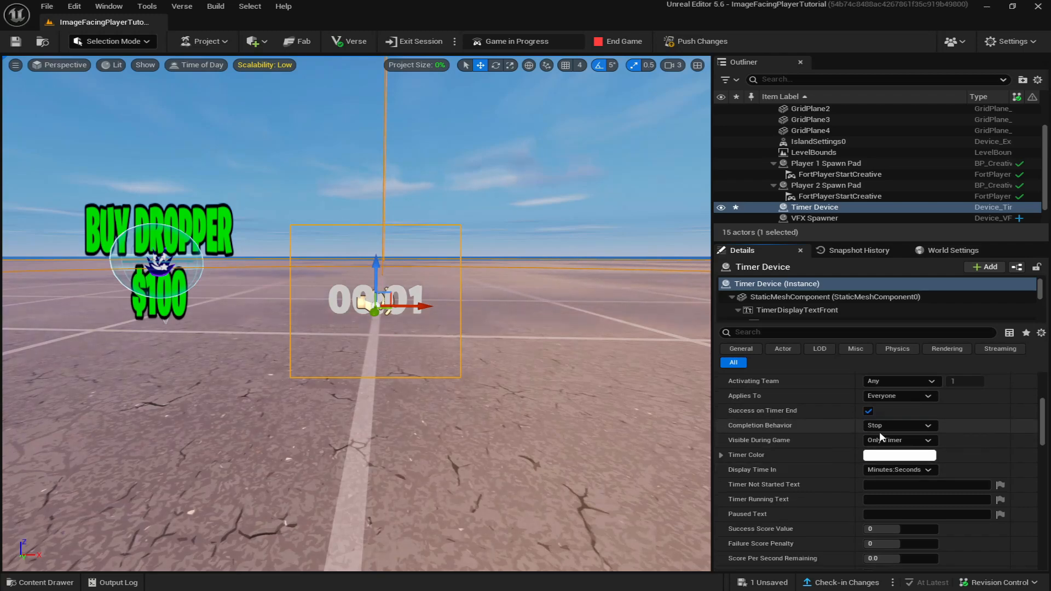
{"action": "left_click", "coordinate": [898, 440]}
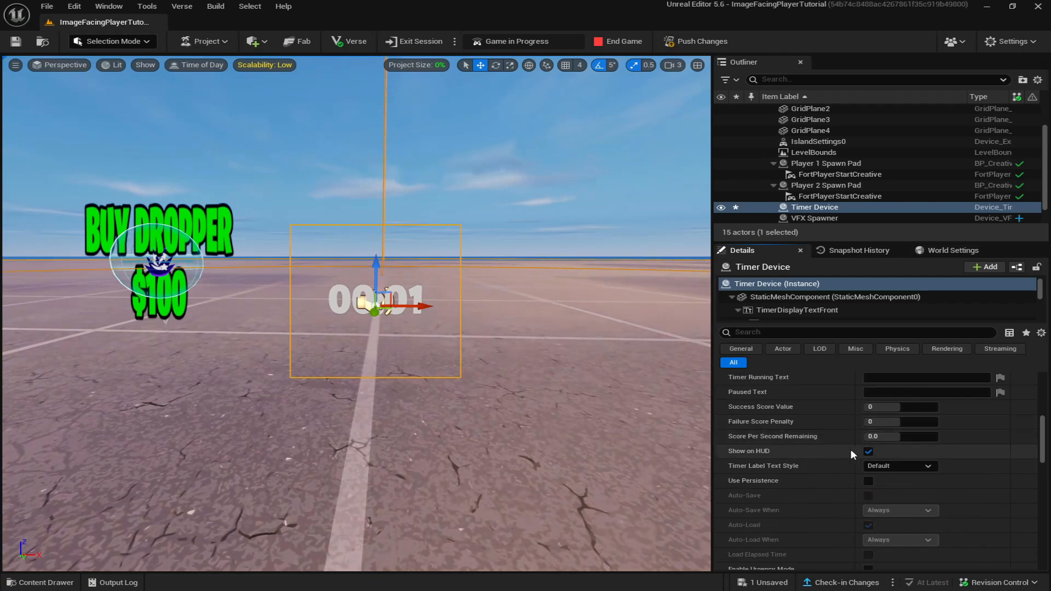
{"action": "scroll", "scroll_direction": "down", "scroll_amount": 3}
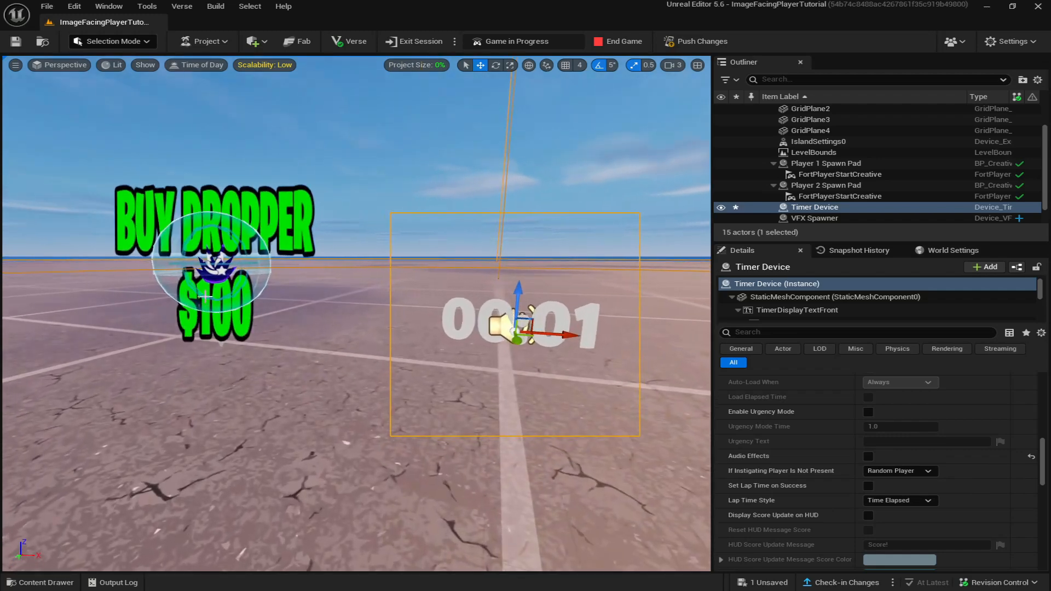
{"action": "left_click", "coordinate": [815, 217]}
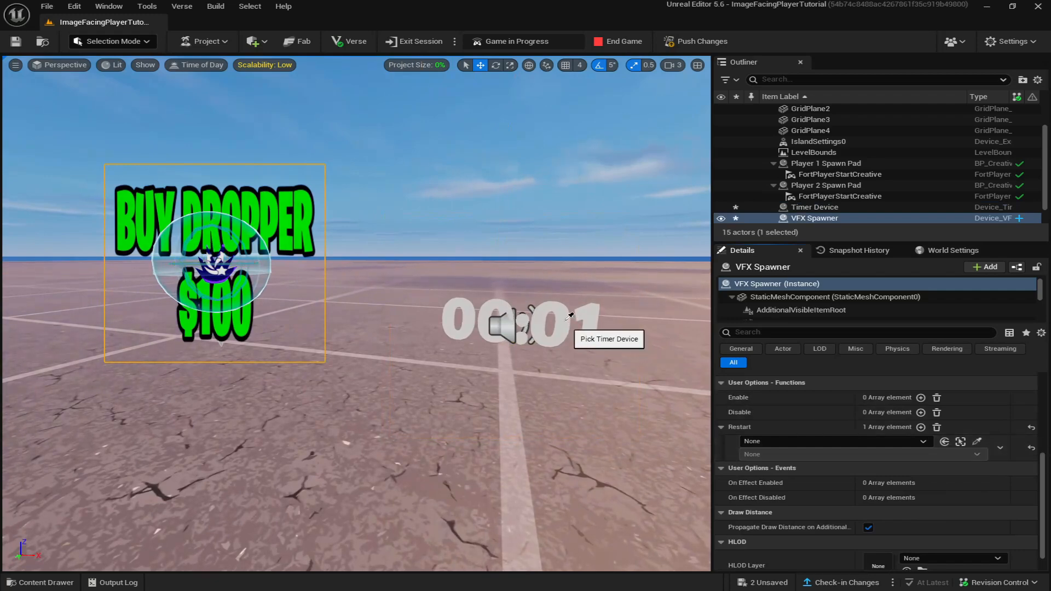
Bind the VFX Spawner's Restart function to the Timer Device's On Success event.
{"action": "left_click", "coordinate": [831, 441]}
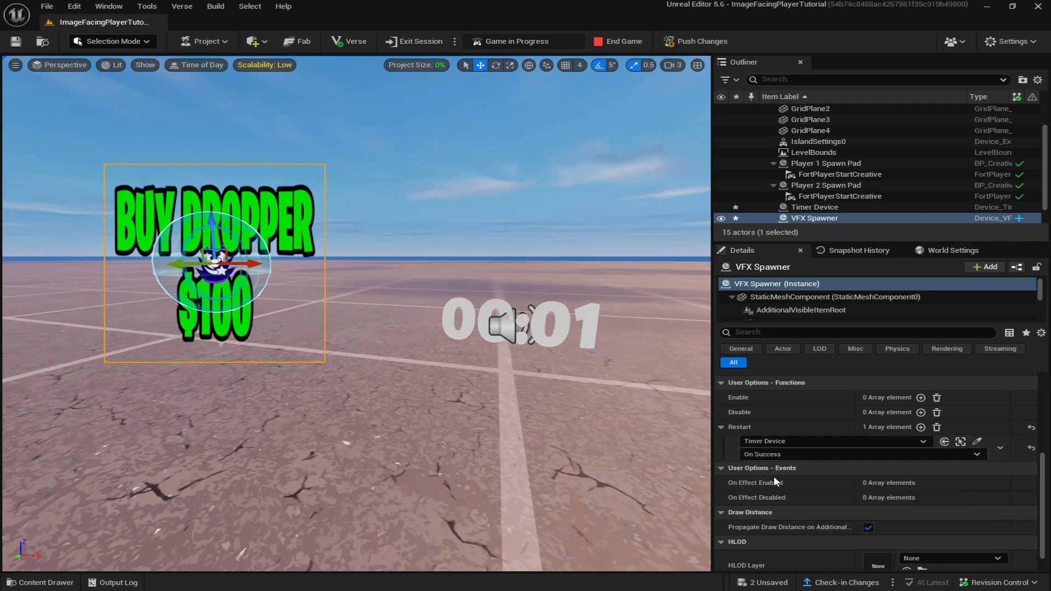